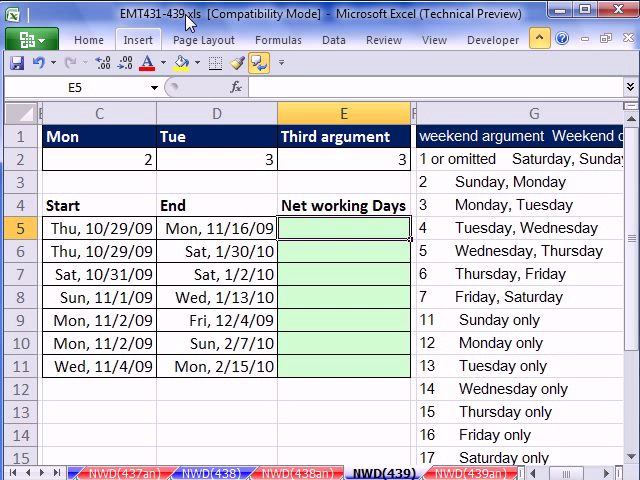
# Step: Review the older NETWORKDAYS example on the other sheet, then begin a new =NET formula
pyautogui.click(204, 40)
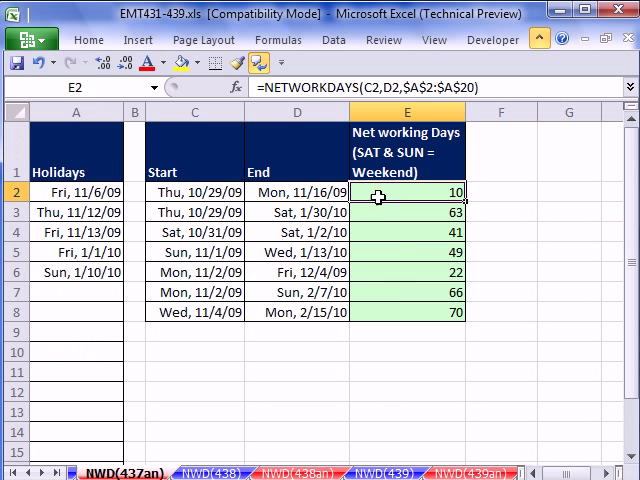
pyautogui.doubleClick(404, 192)
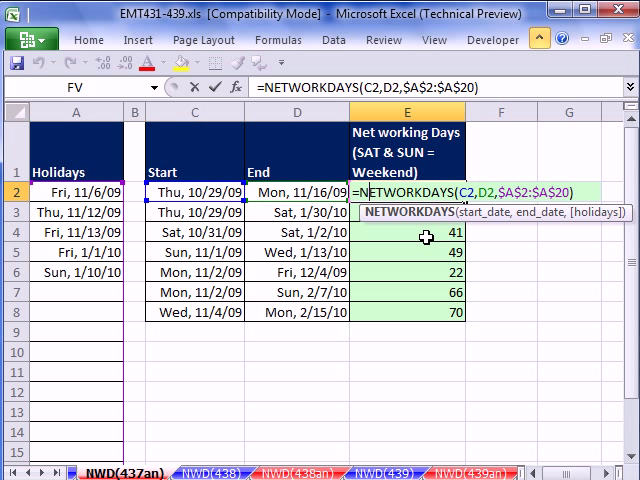
pyautogui.moveTo(408, 228)
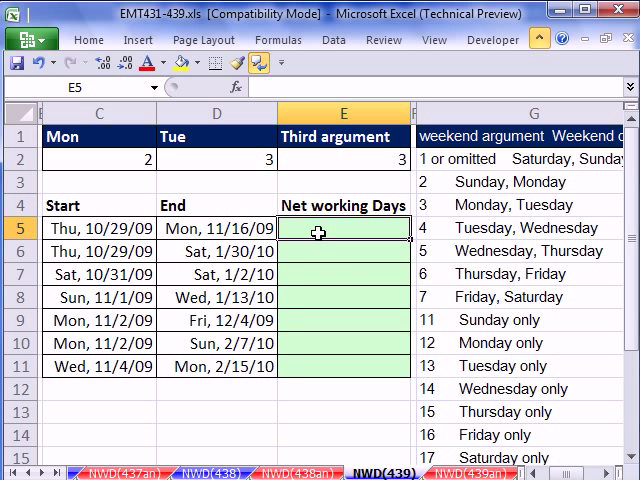
pyautogui.write('=net')
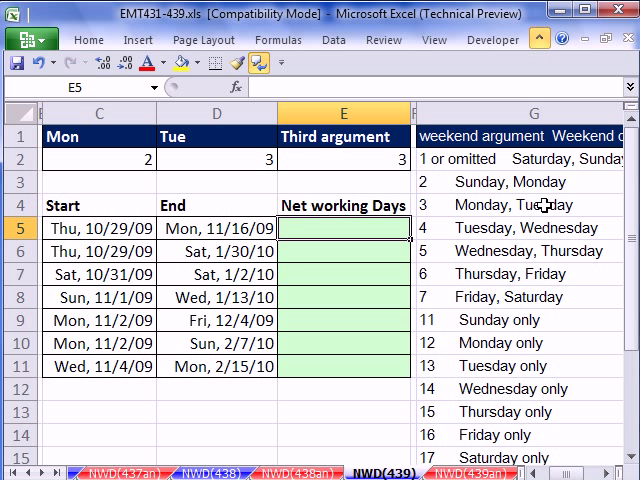
pyautogui.moveTo(548, 204)
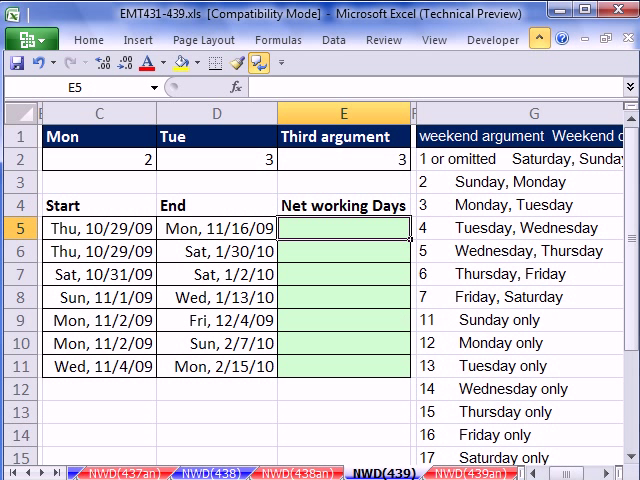
pyautogui.moveTo(572, 364)
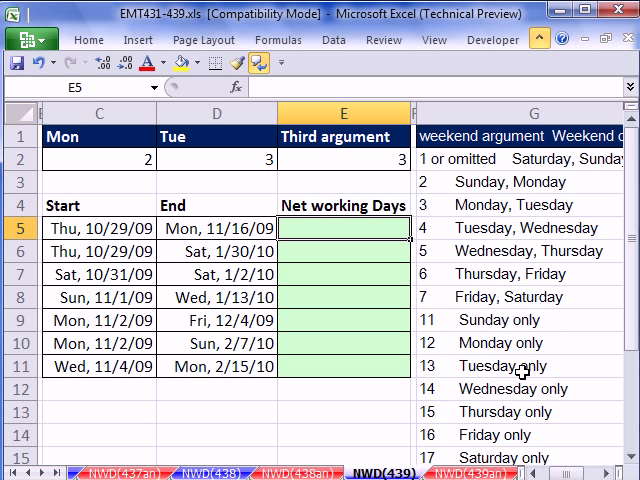
pyautogui.moveTo(492, 436)
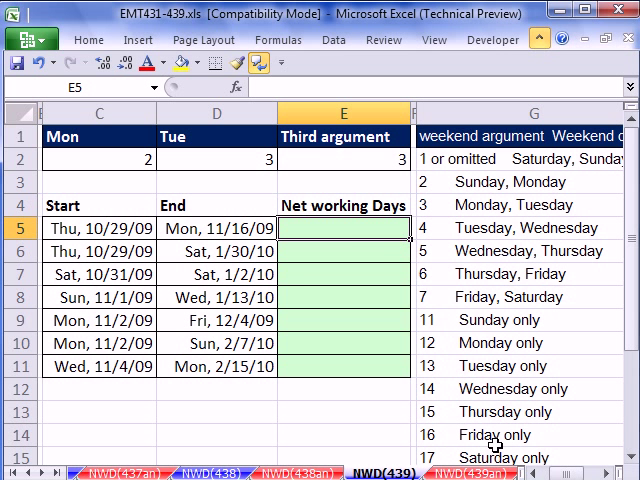
pyautogui.moveTo(356, 232)
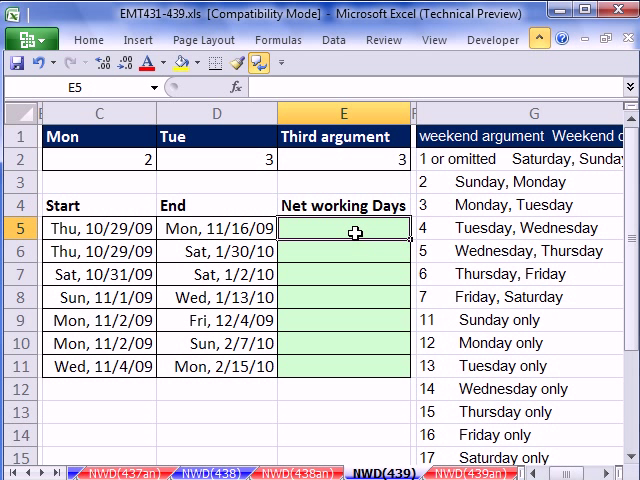
# Step: Write =NETWORKDAYS.INTL(C5,D5,$E$2,$A$2:$A$20) in E5 with weekend cell and holiday range locked absolute
pyautogui.write('=net')
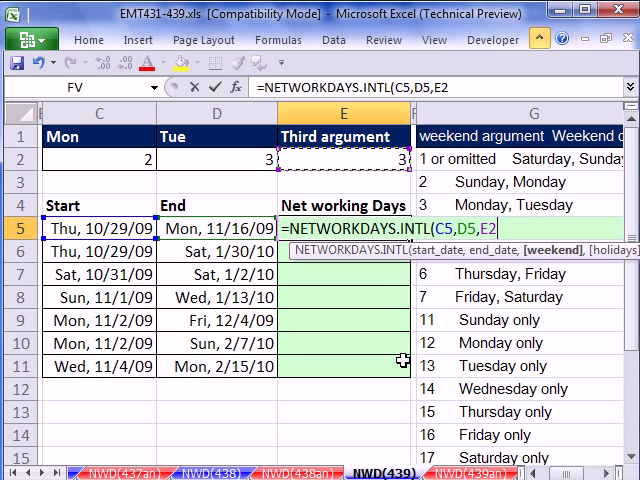
pyautogui.press('f4')
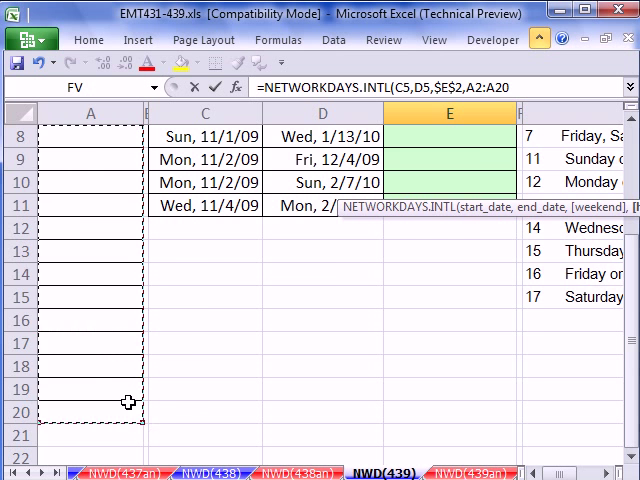
pyautogui.scroll(3)
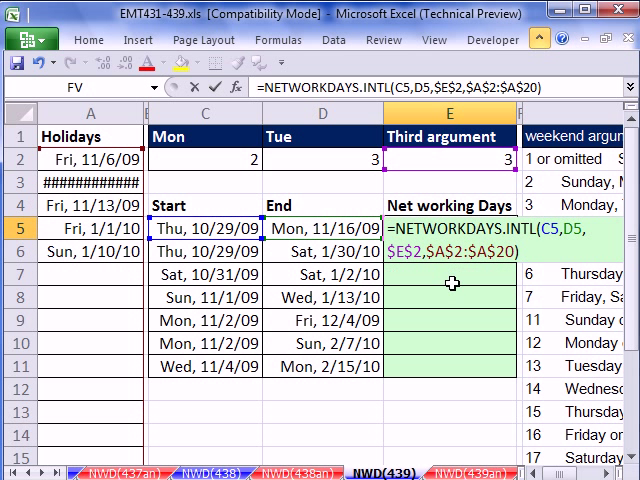
pyautogui.hscroll(3)
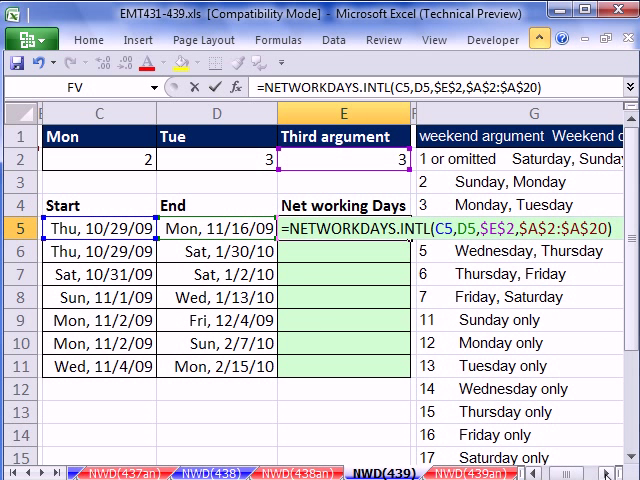
# Step: Commit the formula, fill it down the Net working Days column, and set weekend cell E2 to 16
pyautogui.press('Enter')
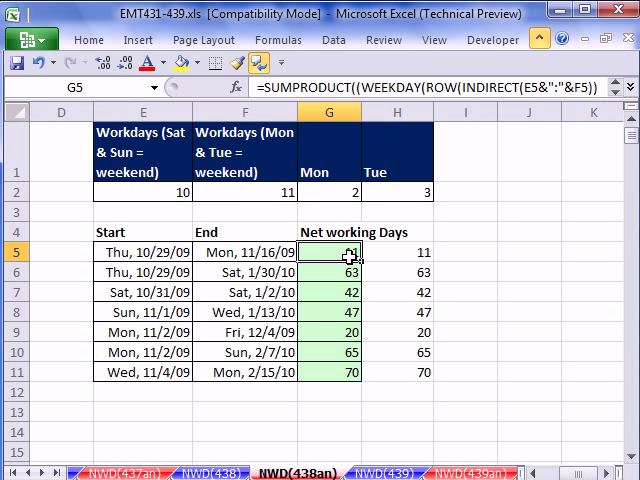
pyautogui.doubleClick(324, 252)
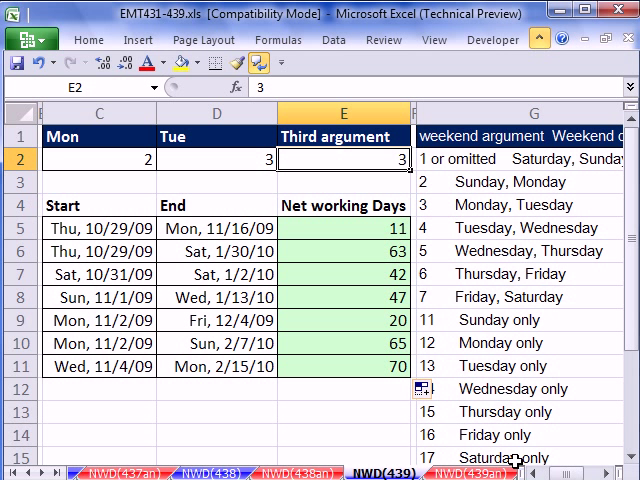
pyautogui.write('16')
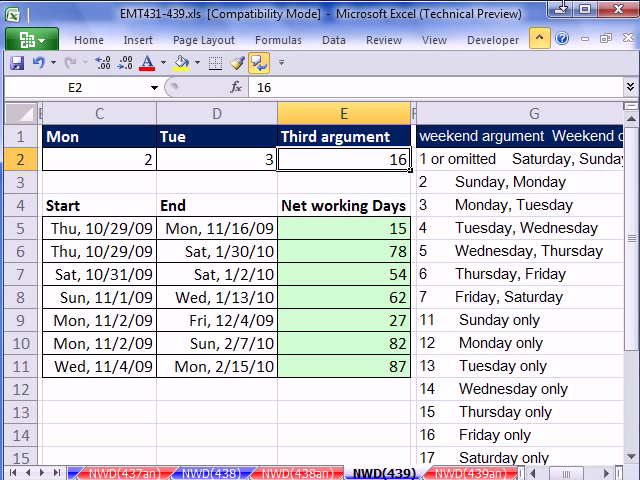